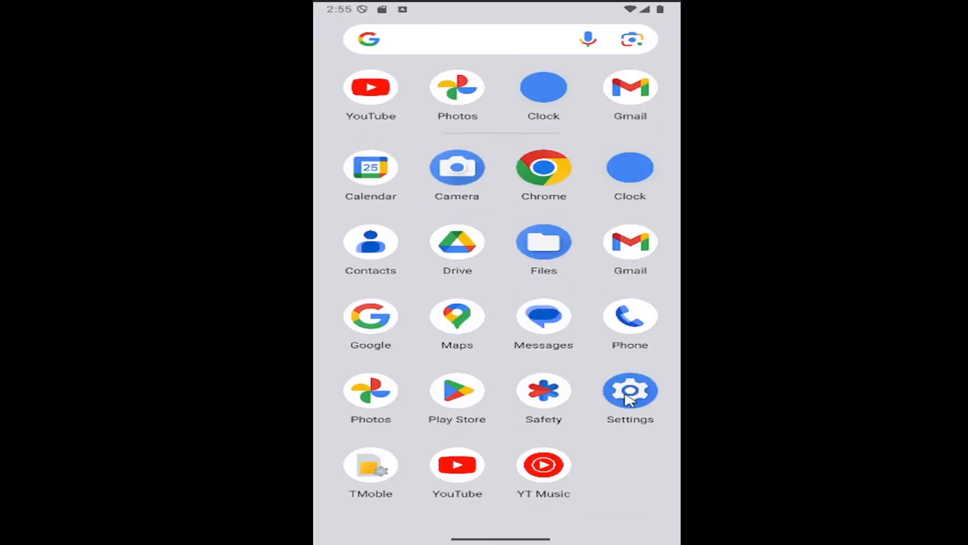
Launch Settings, scroll the list and go to the System section
click(630, 391)
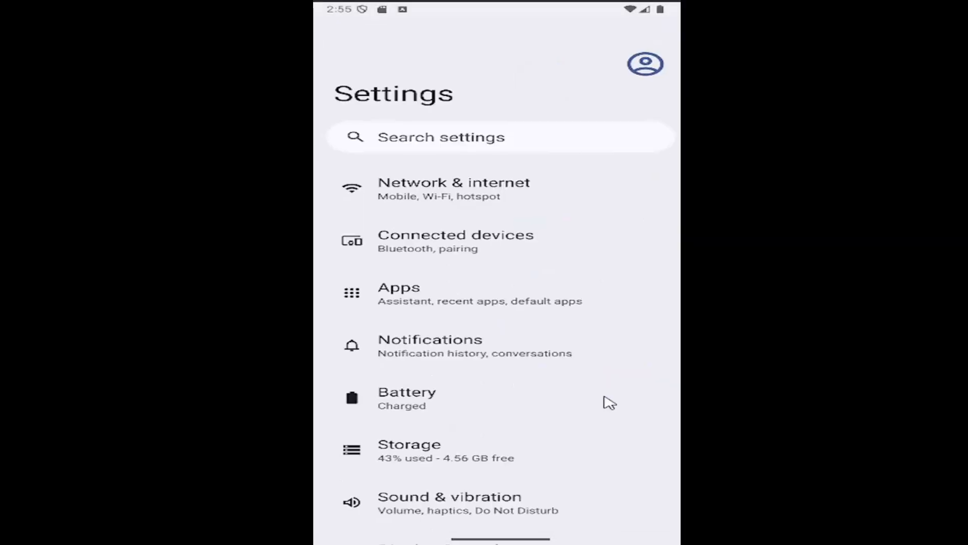
scroll(down, 3)
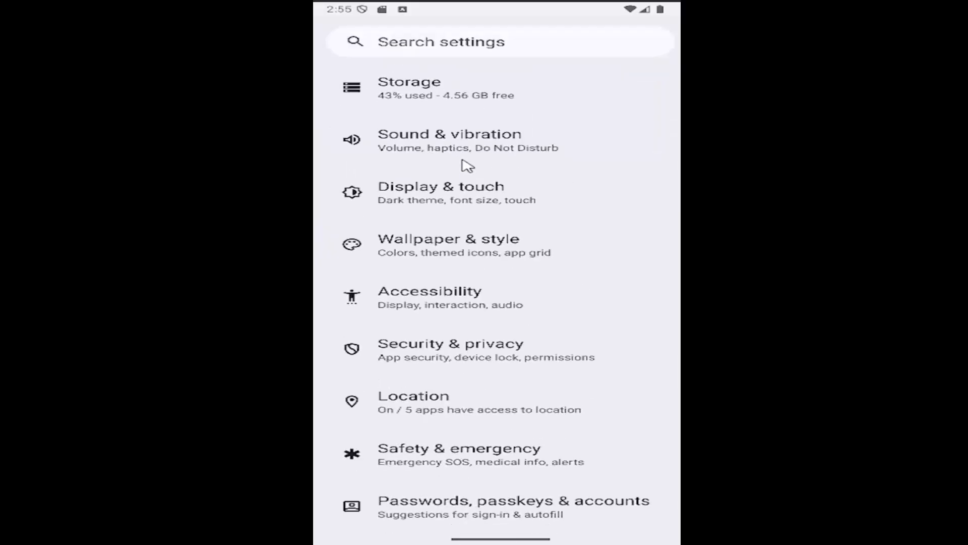
scroll(down, 3)
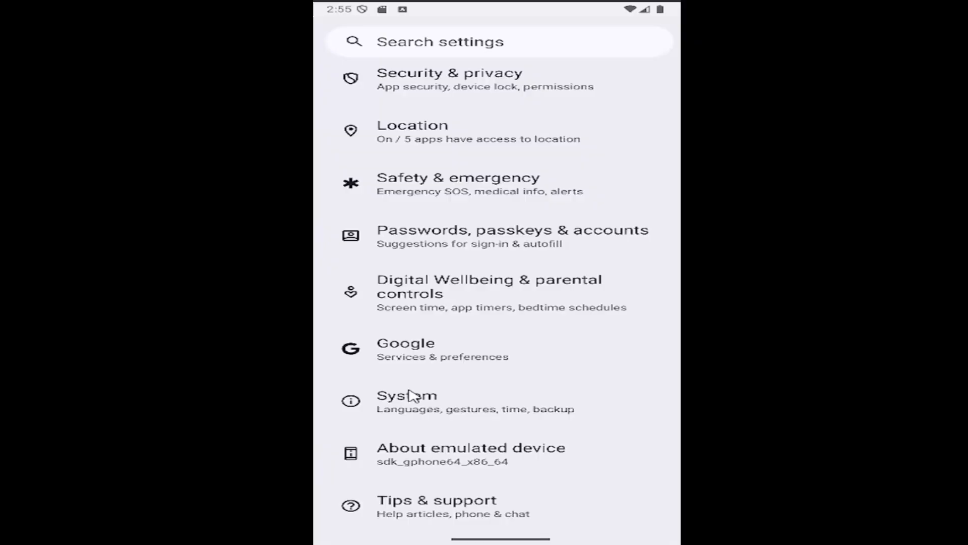
click(407, 395)
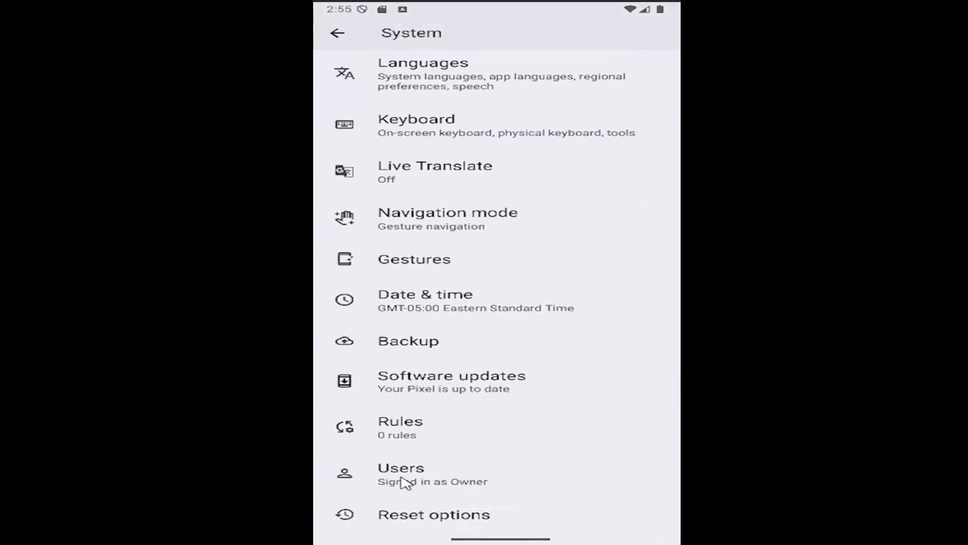
click(433, 474)
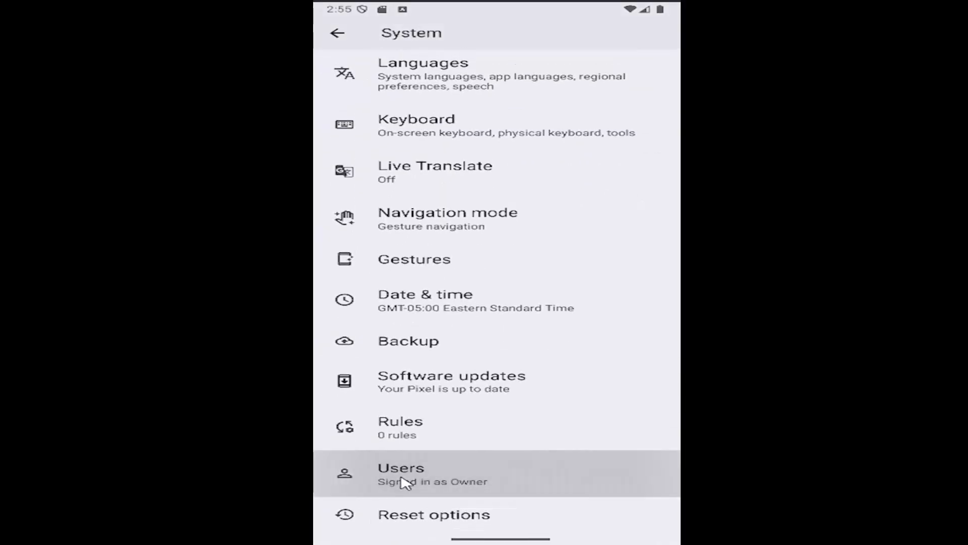
Open Users from System and select the Add user entry
click(401, 473)
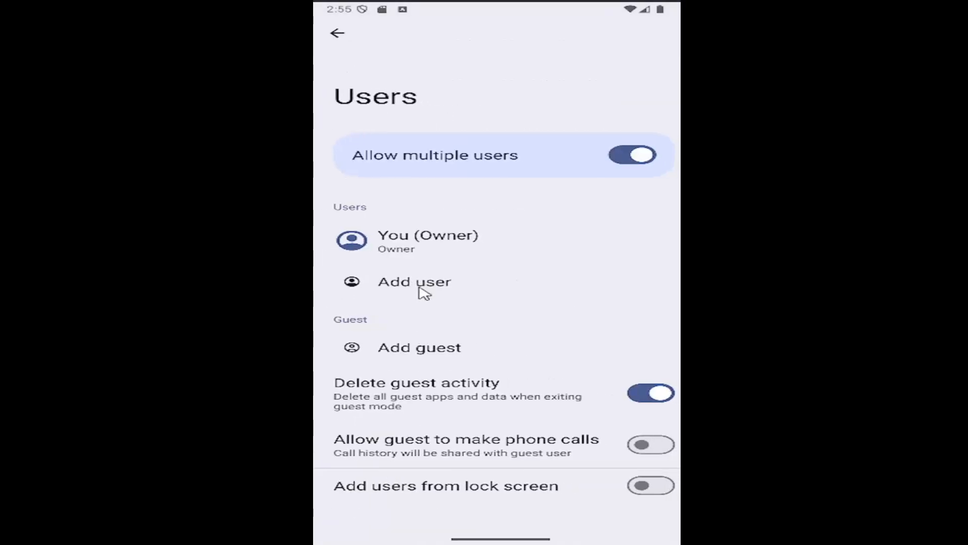
mouse_move(399, 287)
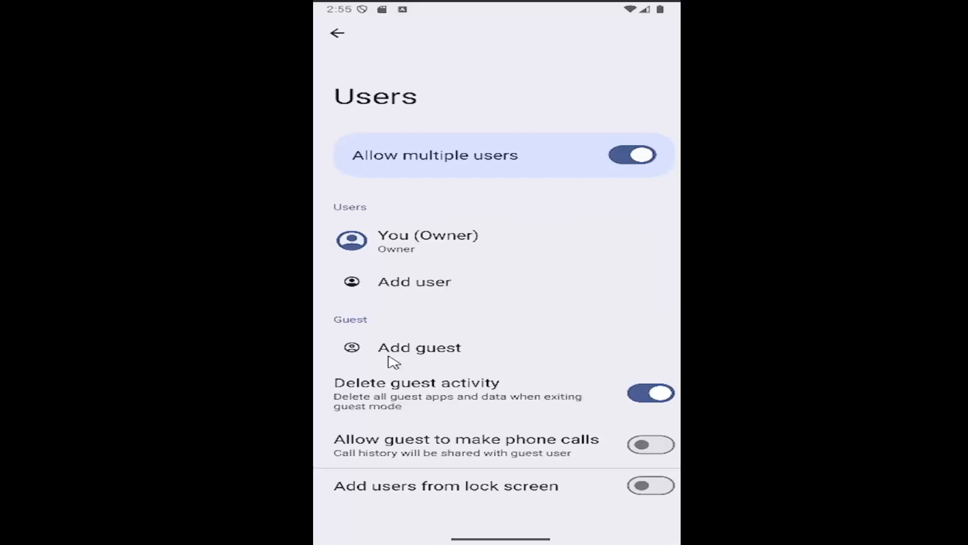
click(414, 281)
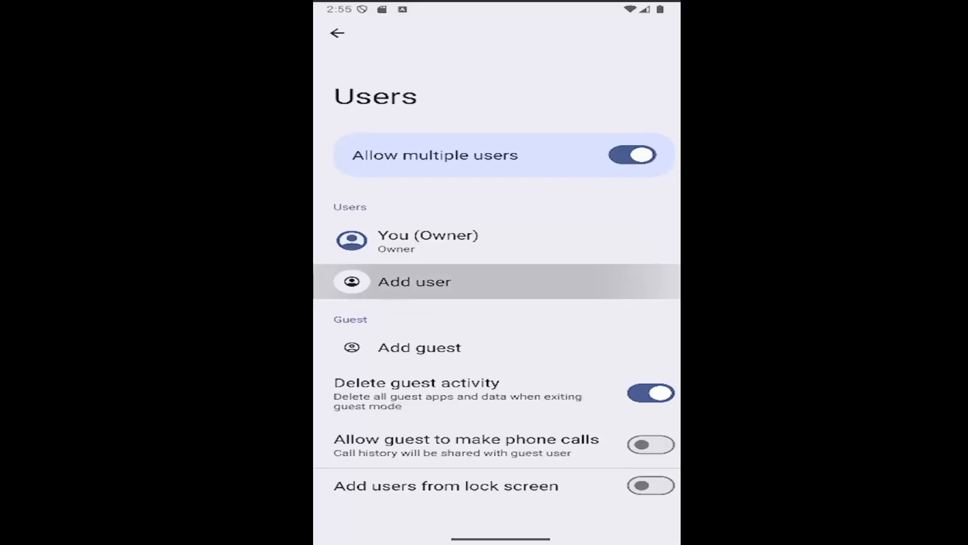
Tap Add user again to show the 'Add new user?' confirmation
click(413, 281)
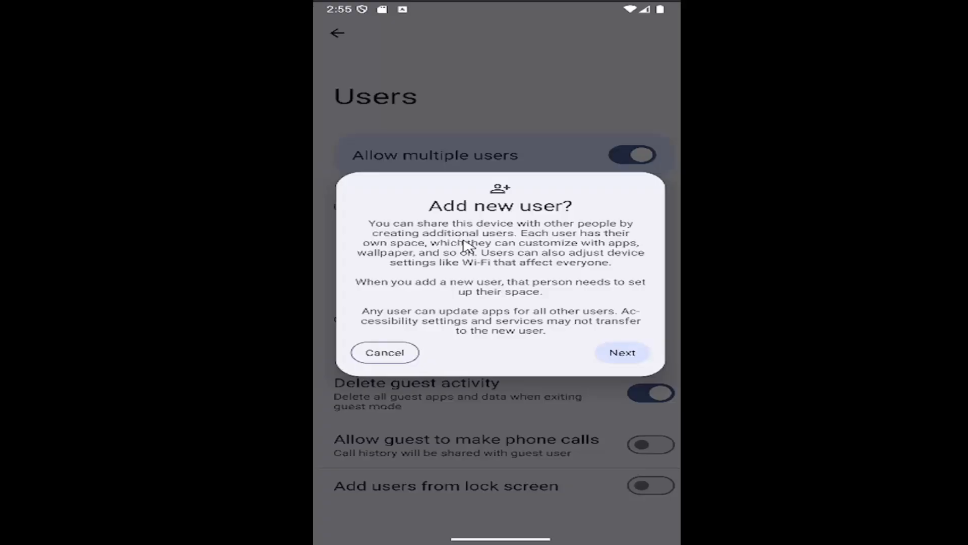
mouse_move(509, 256)
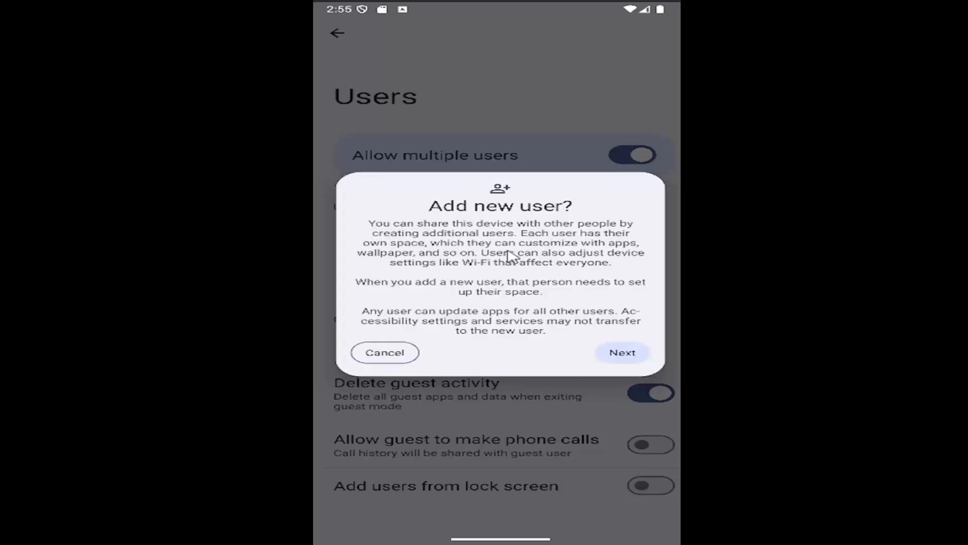
mouse_move(428, 274)
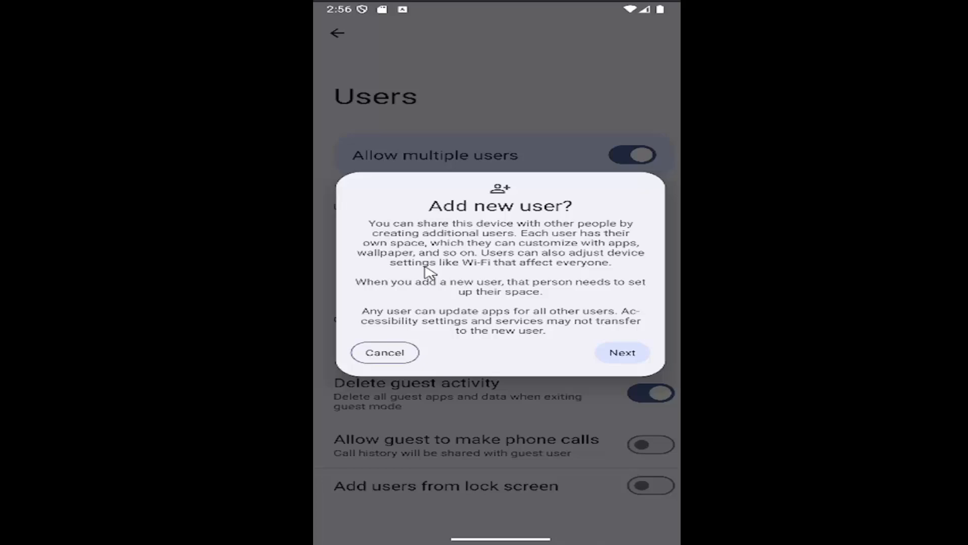
mouse_move(554, 277)
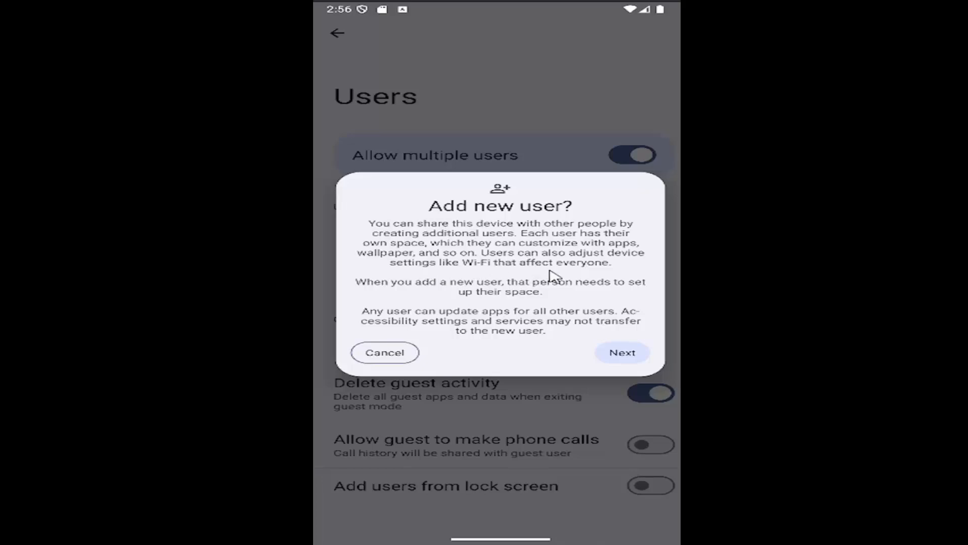
mouse_move(491, 278)
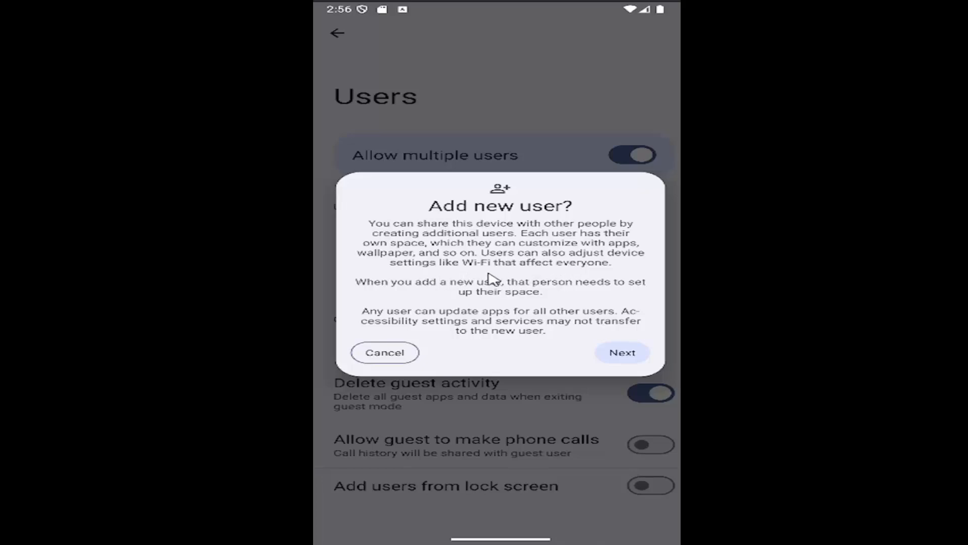
mouse_move(407, 283)
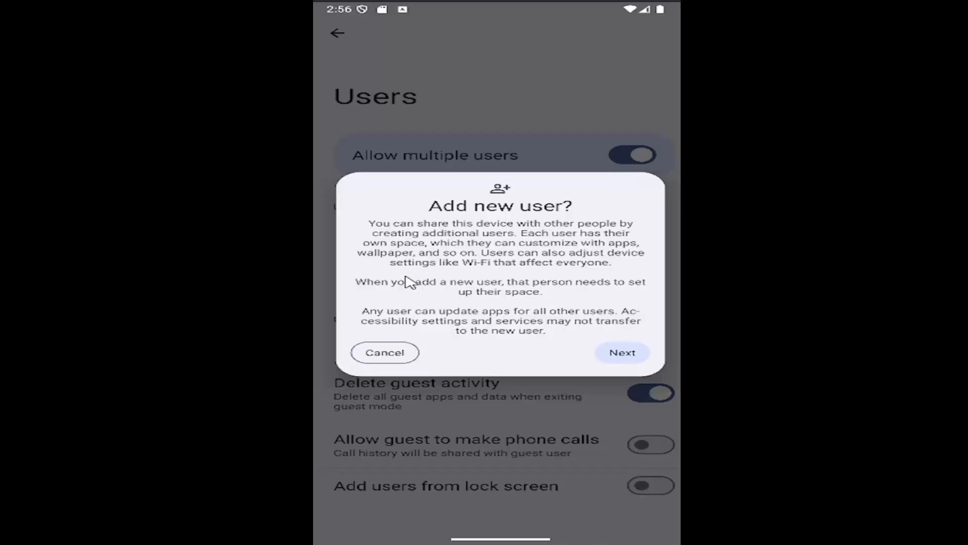
mouse_move(487, 309)
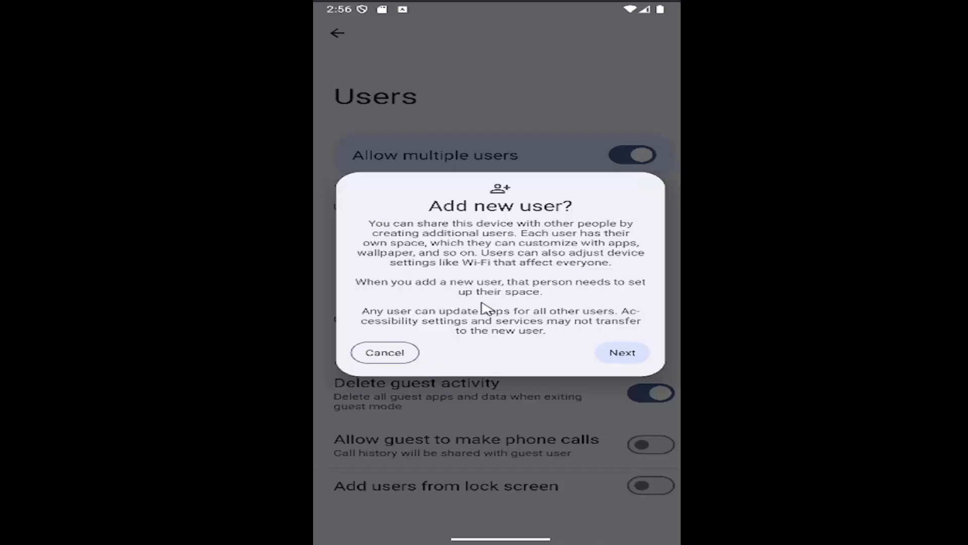
mouse_move(485, 326)
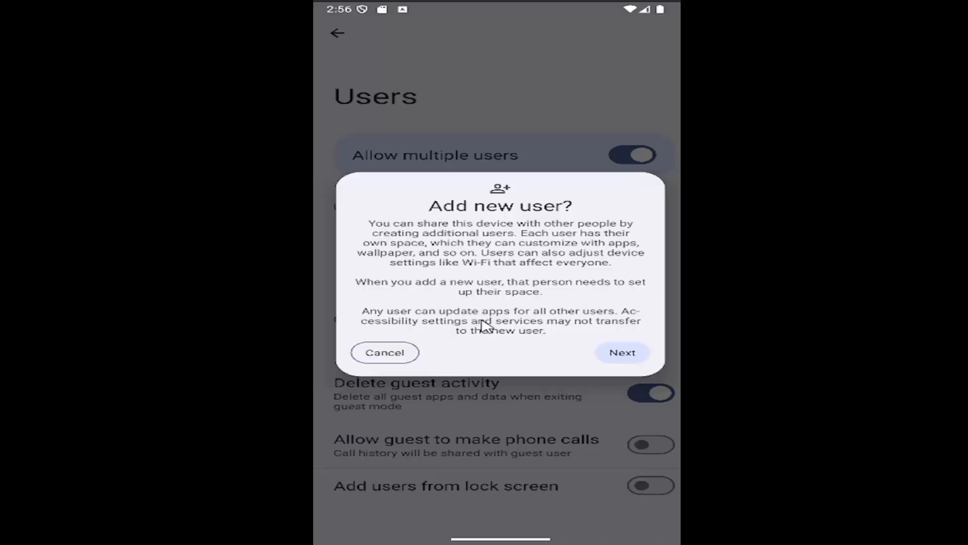
mouse_move(426, 336)
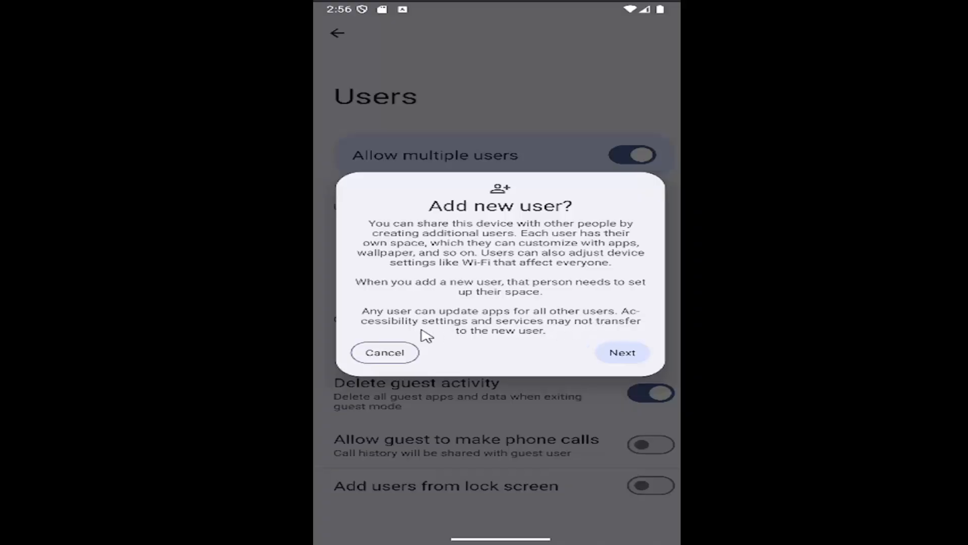
mouse_move(517, 344)
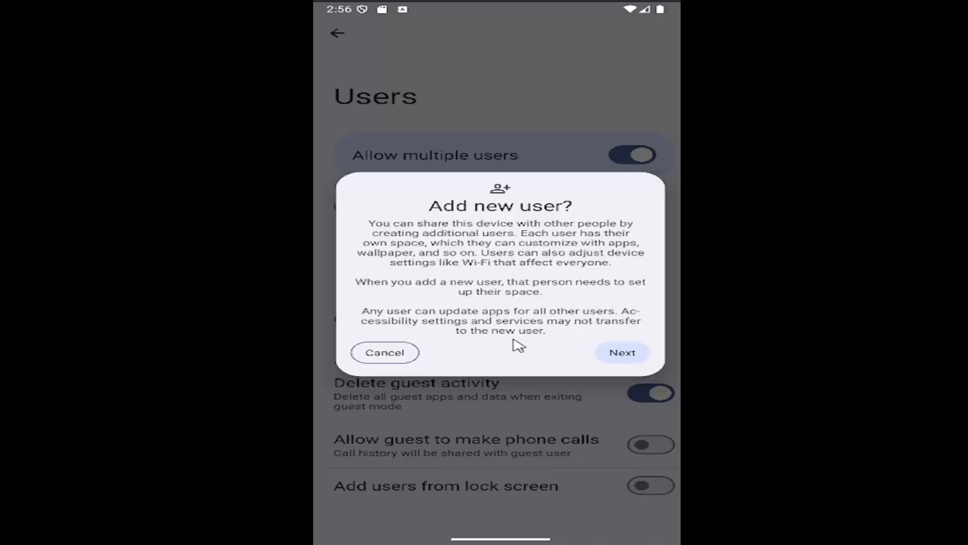
mouse_move(647, 352)
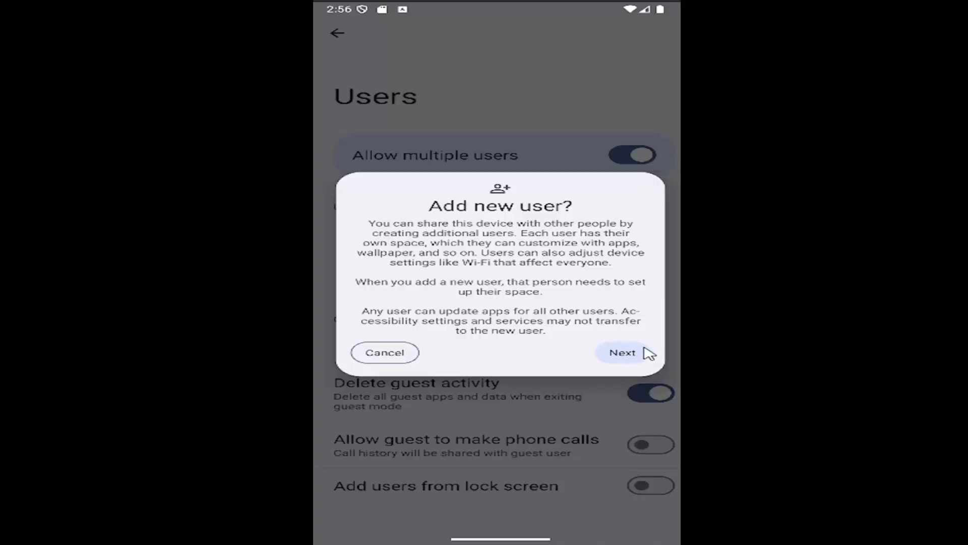
mouse_move(396, 372)
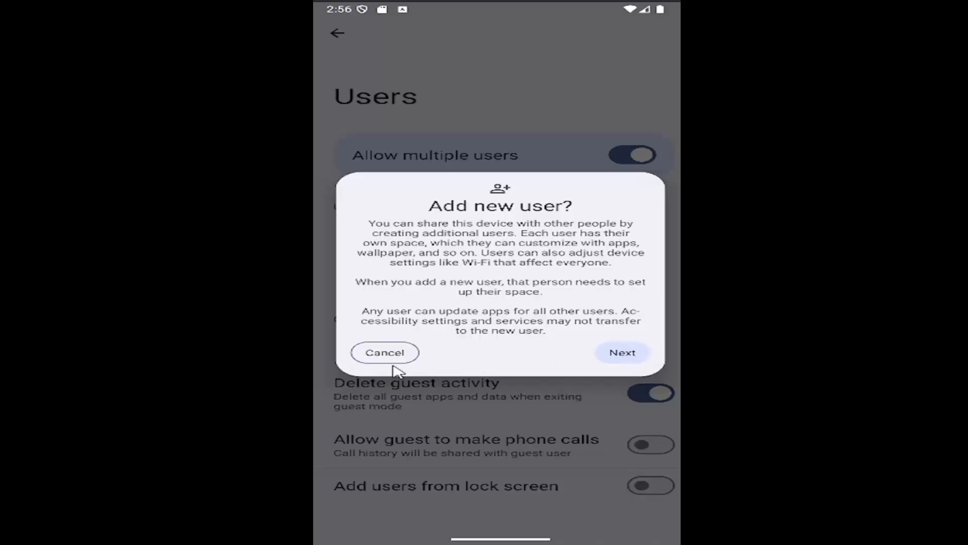
Cancel the 'Add new user?' dialog and navigate back to System
click(384, 352)
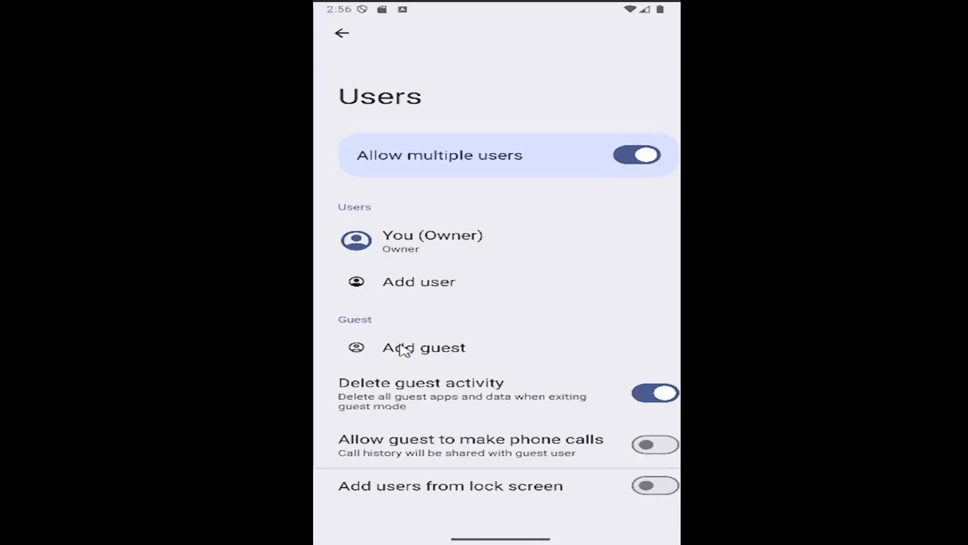
click(342, 33)
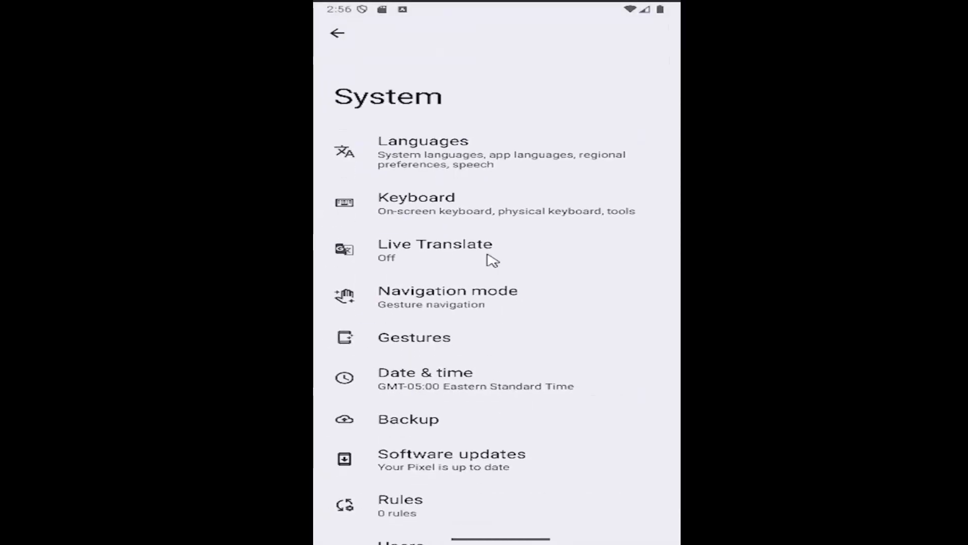